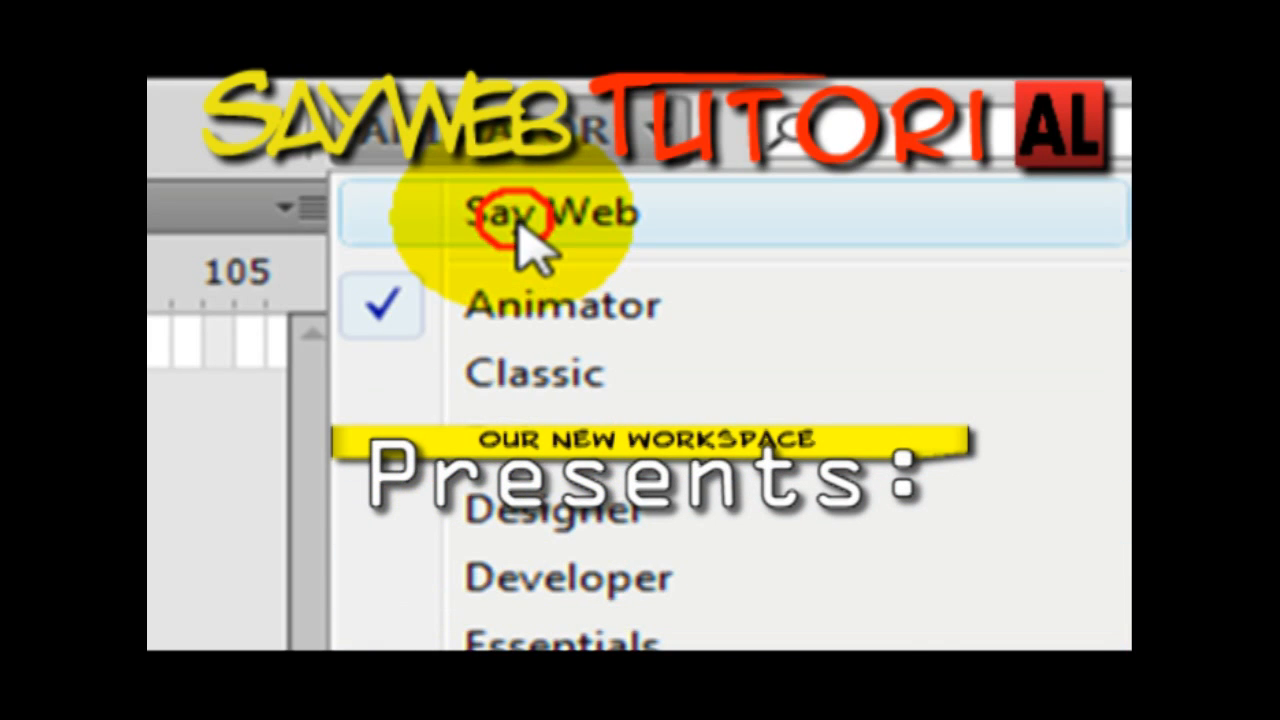
Step: Review the current workspace's panels via the workspace switcher and Window menu
click(516, 212)
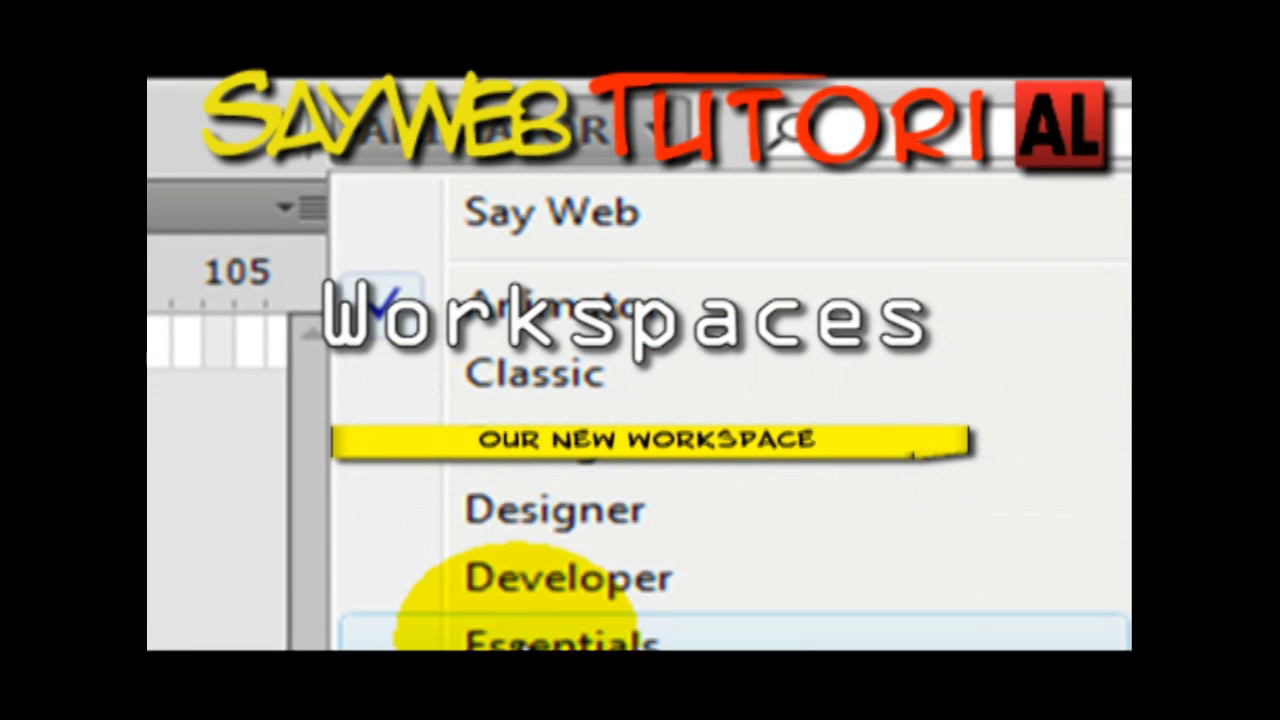
click(520, 224)
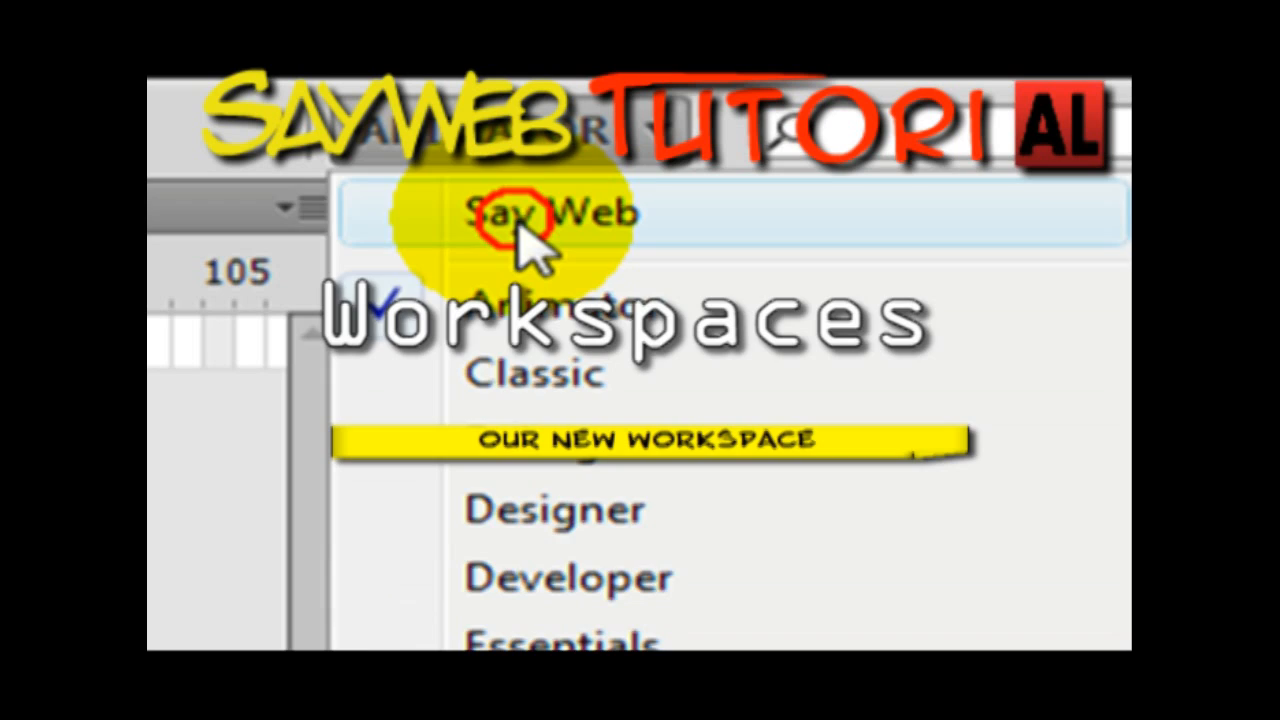
click(520, 212)
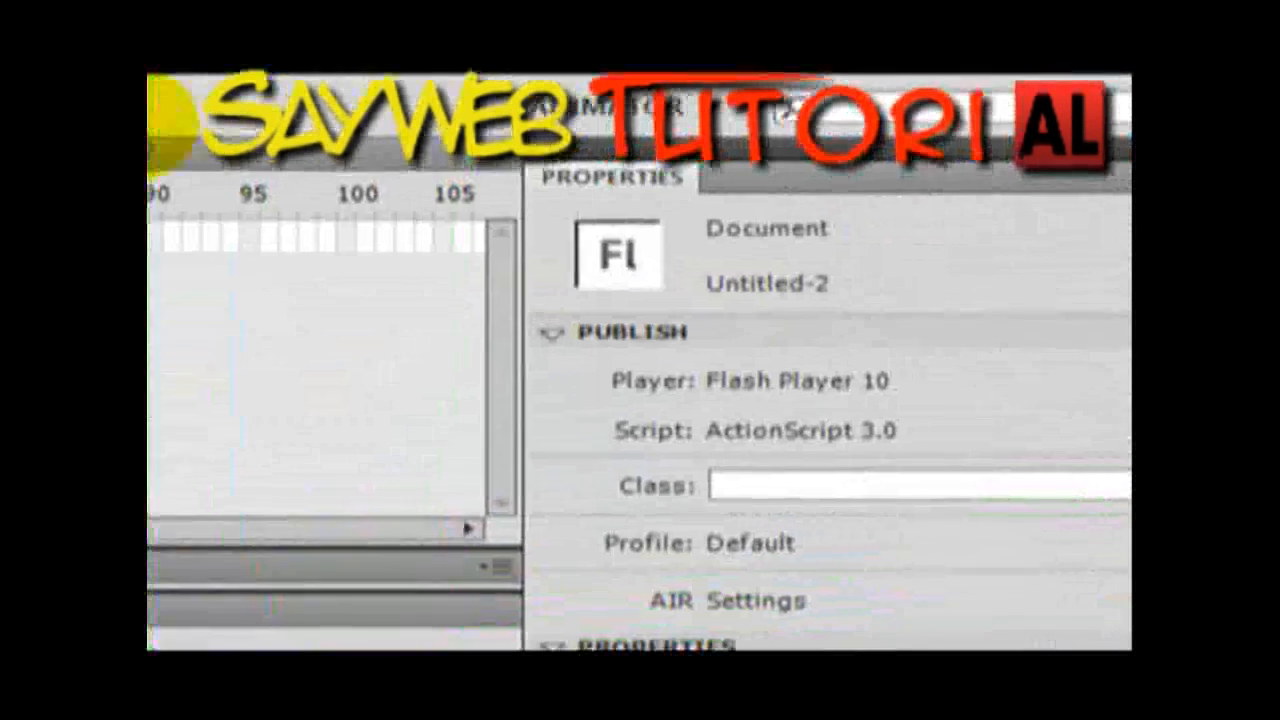
click(630, 110)
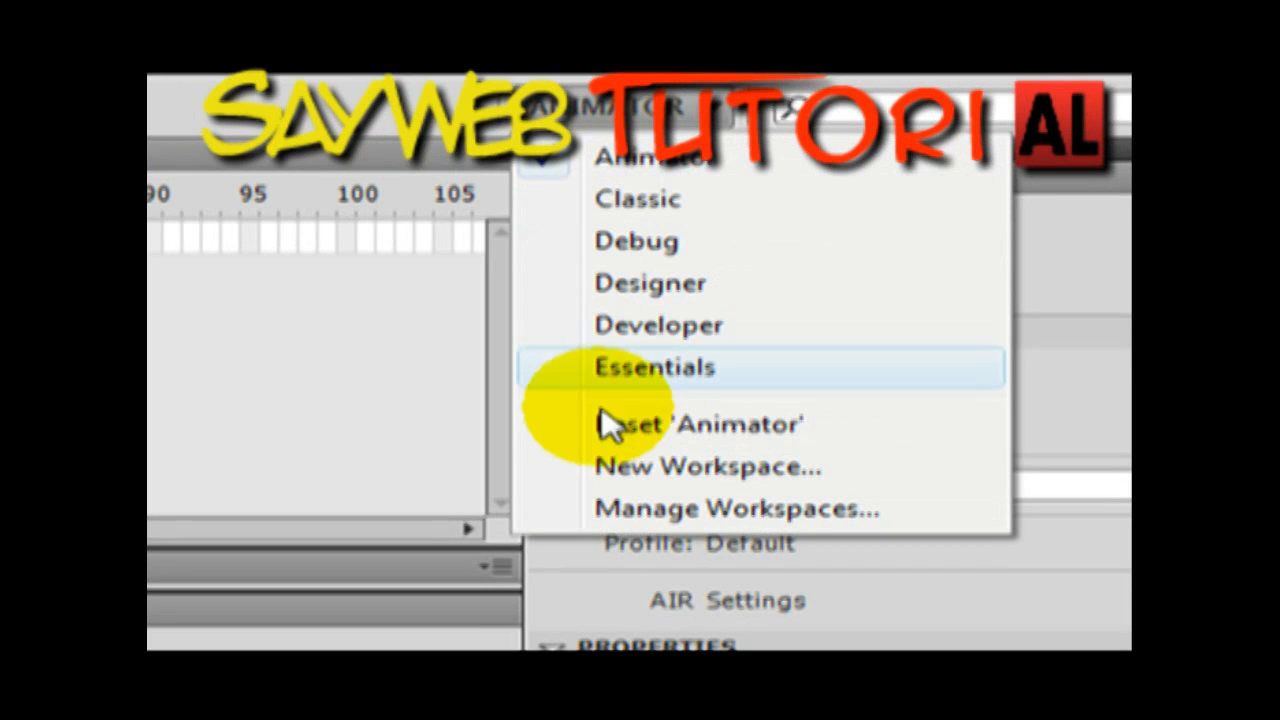
mouse_move(620, 324)
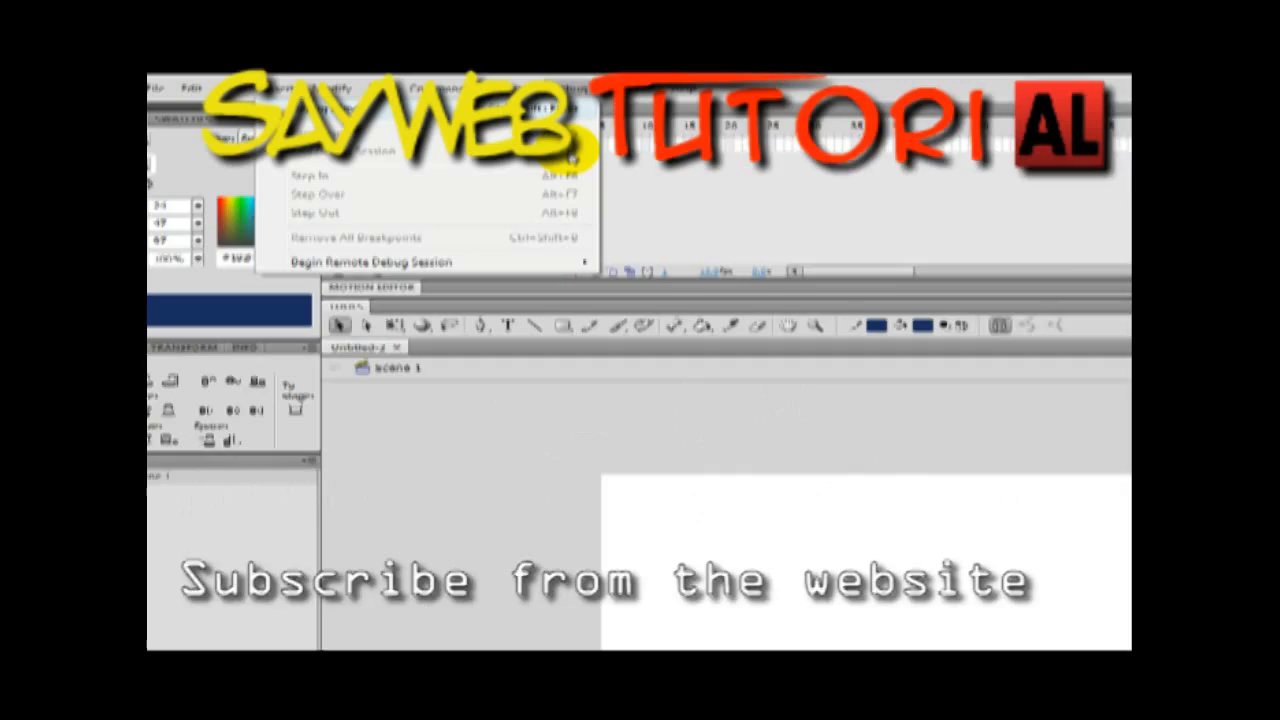
click(962, 86)
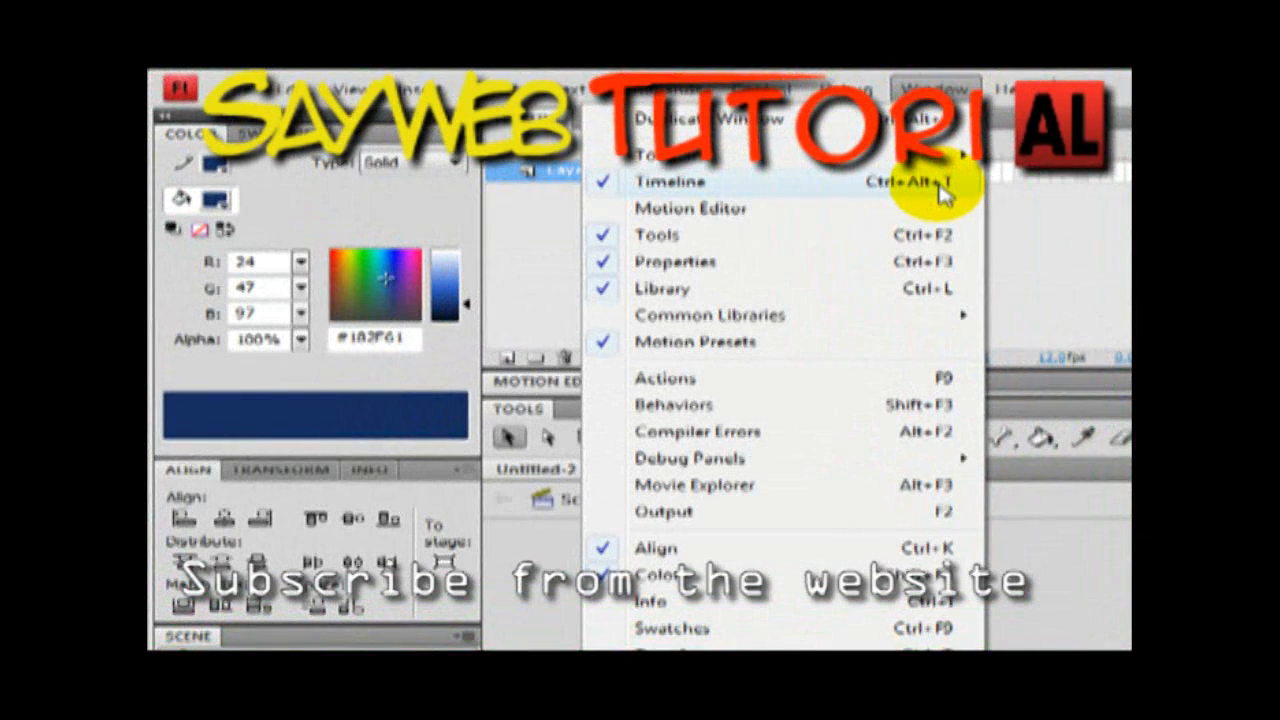
mouse_move(924, 240)
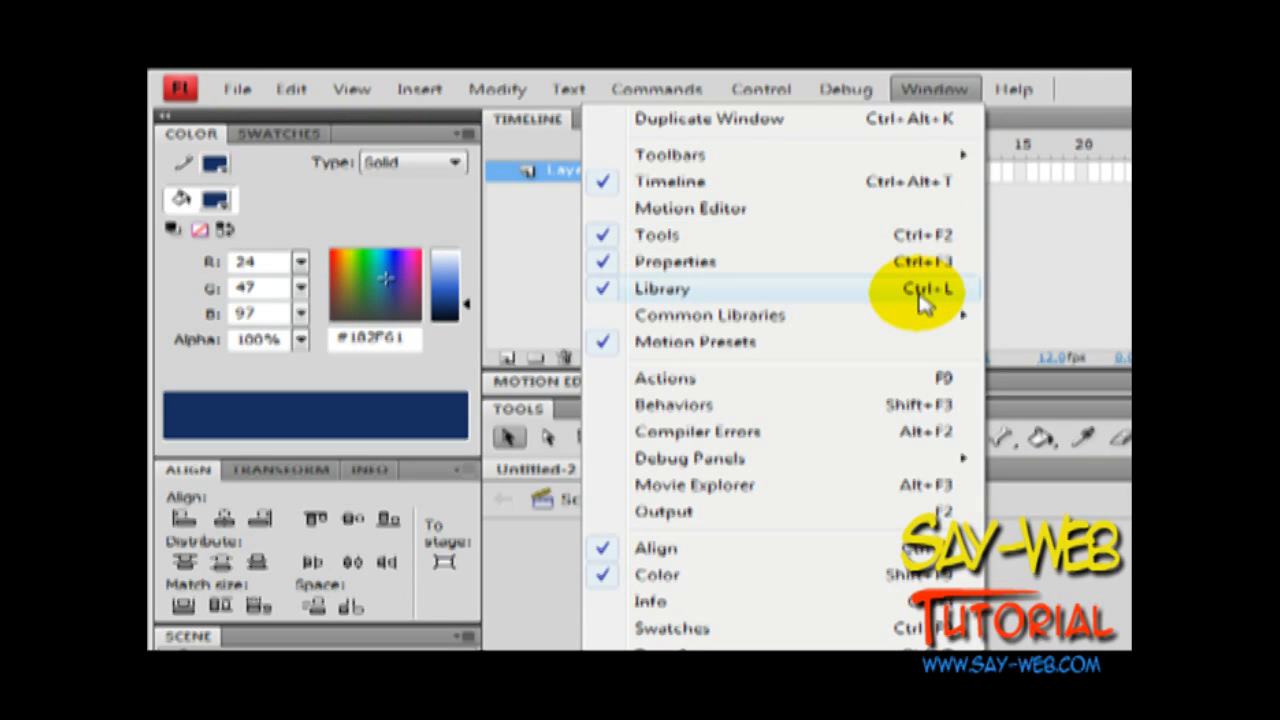
mouse_move(896, 350)
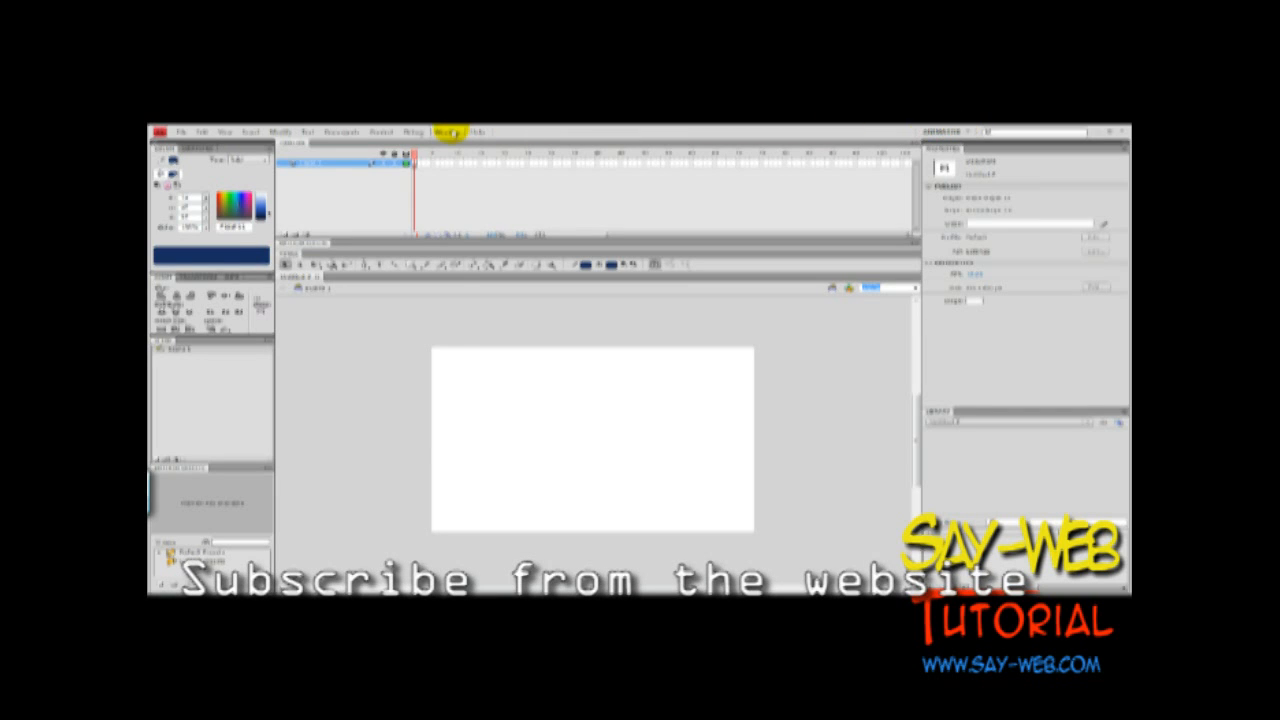
Step: Switch to the Classic workspace and check its timeline, stage and properties panels
click(446, 132)
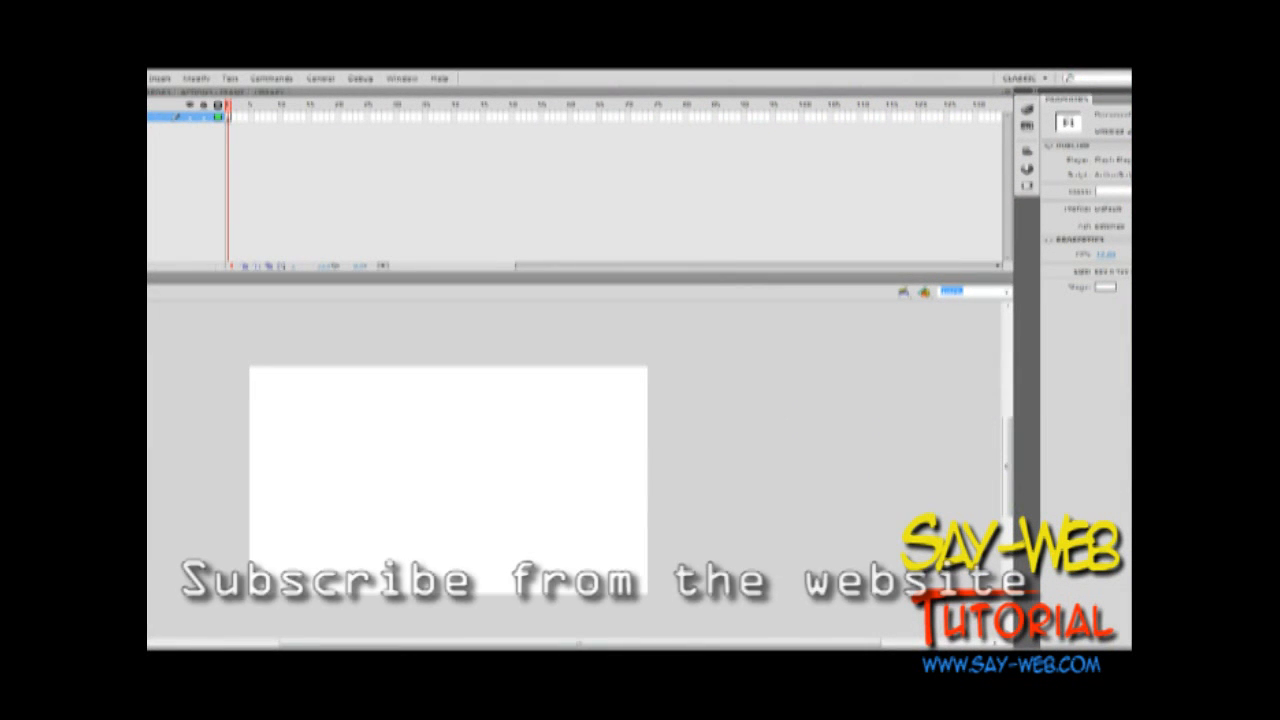
click(936, 88)
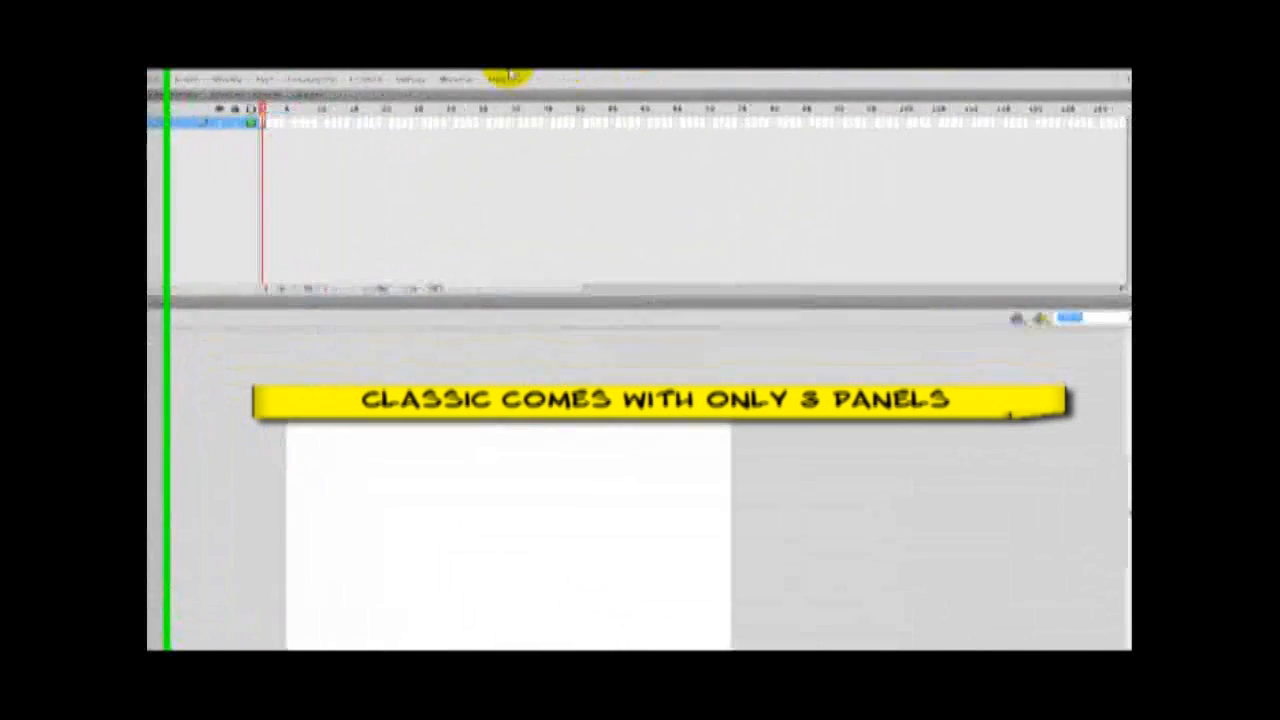
click(950, 84)
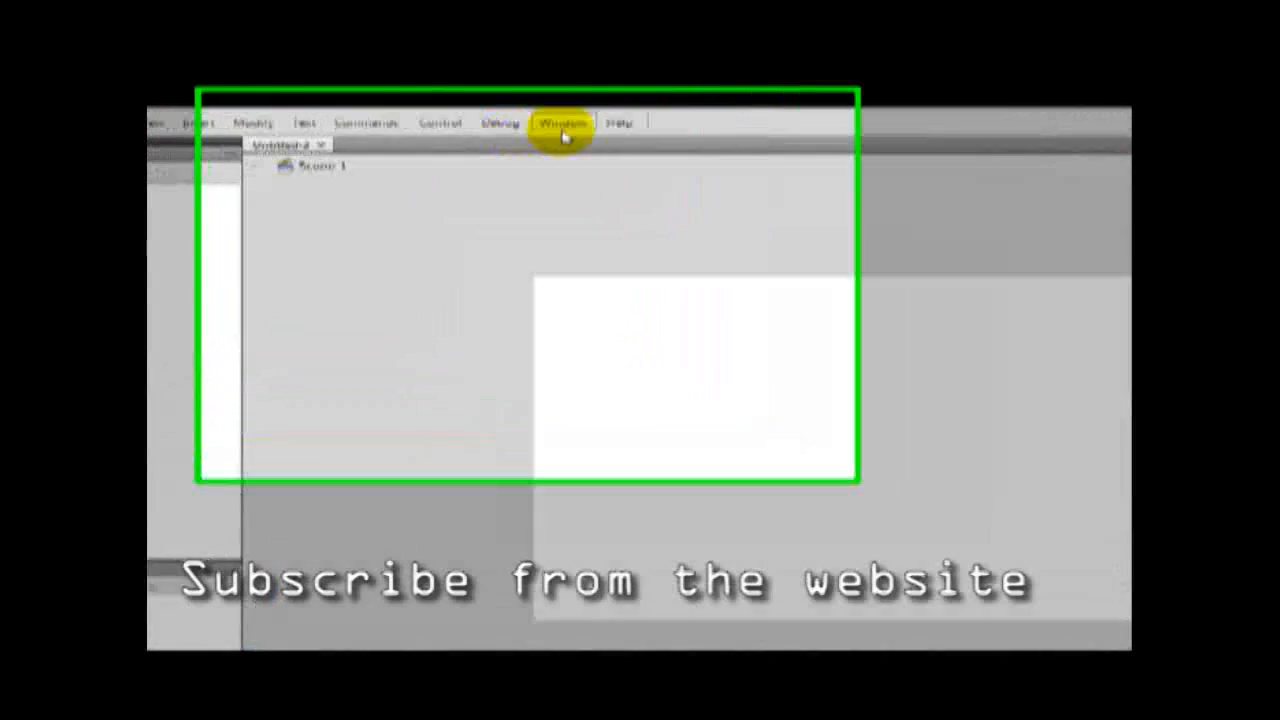
Step: Inspect the Debug workspace's panels under Window, then bring up the workspace list
click(560, 124)
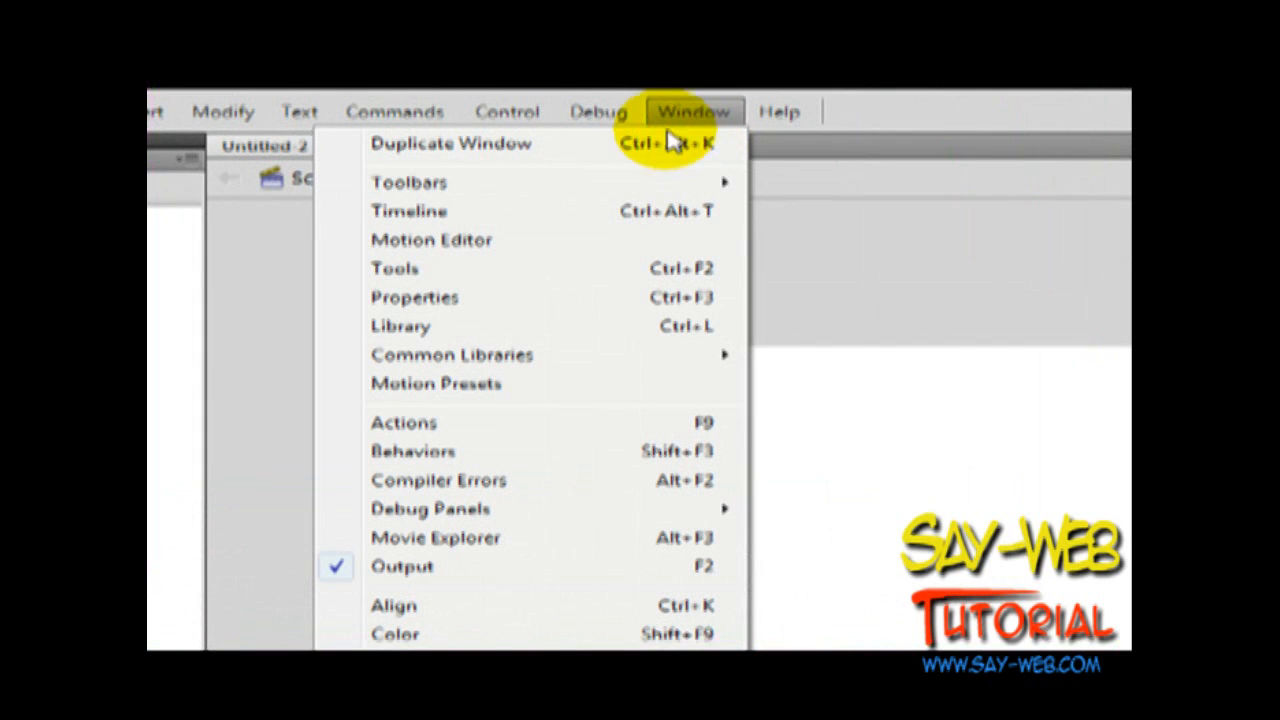
mouse_move(408, 182)
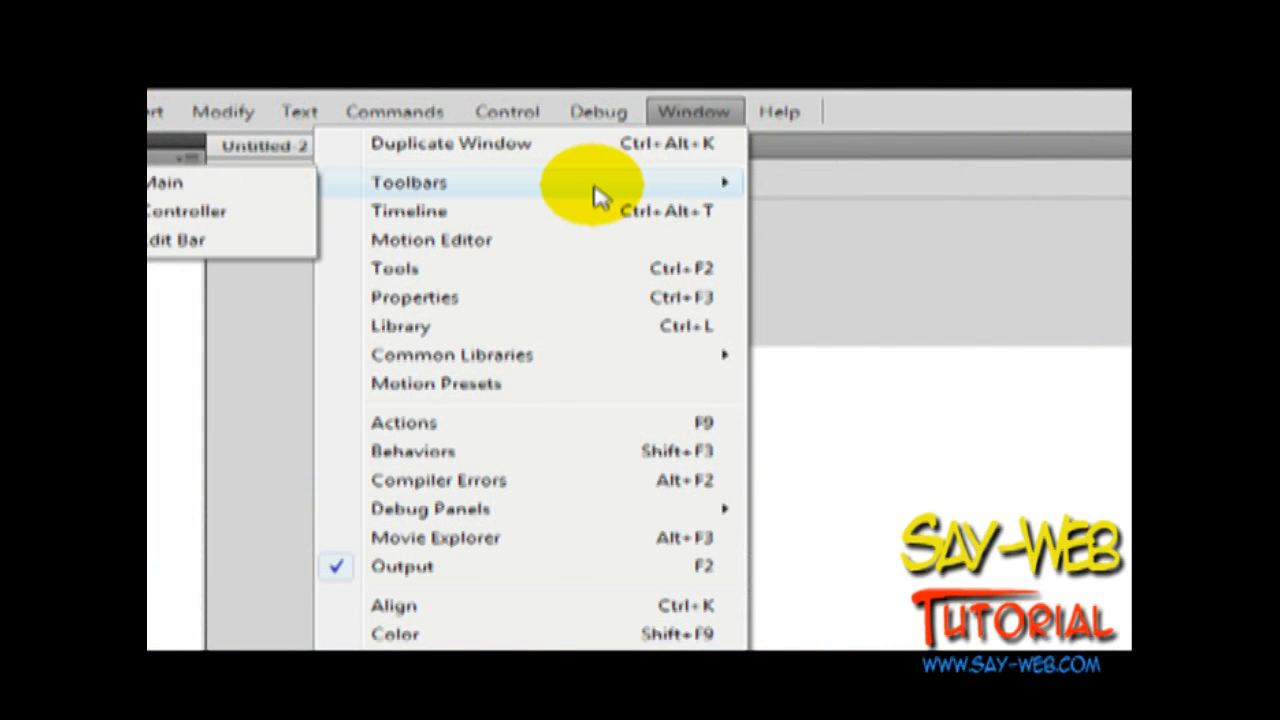
mouse_move(550, 284)
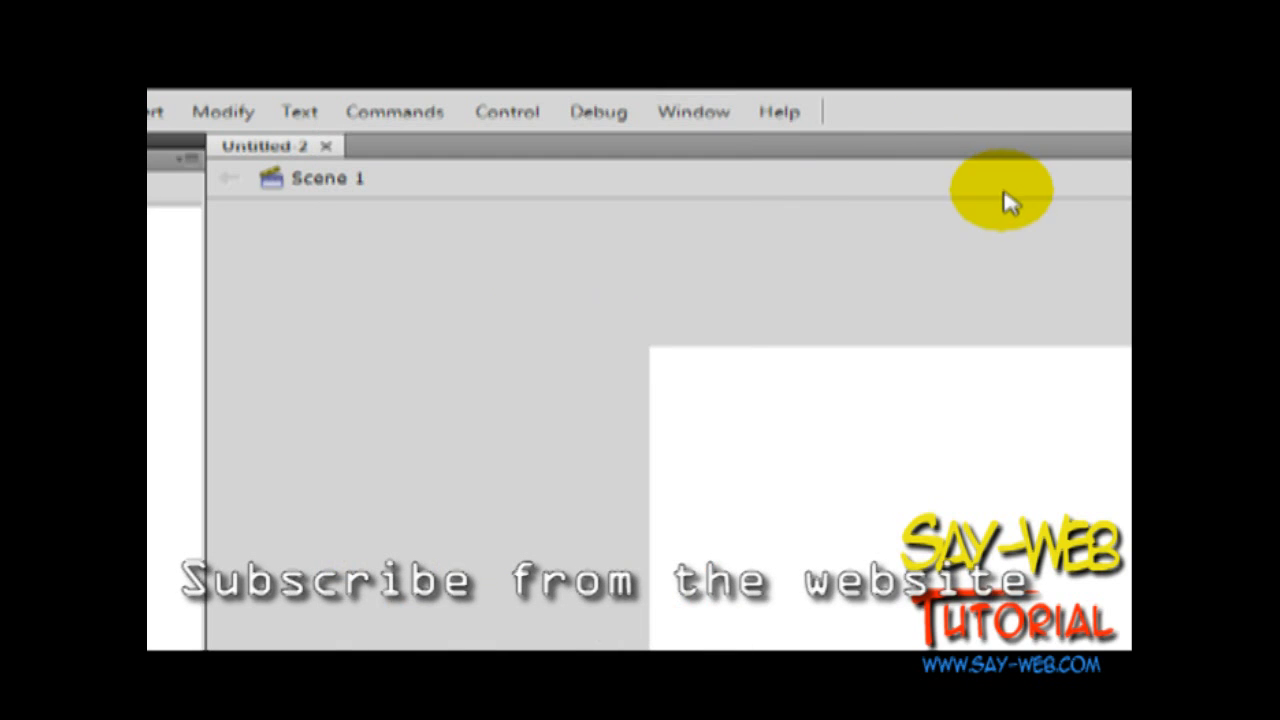
click(632, 82)
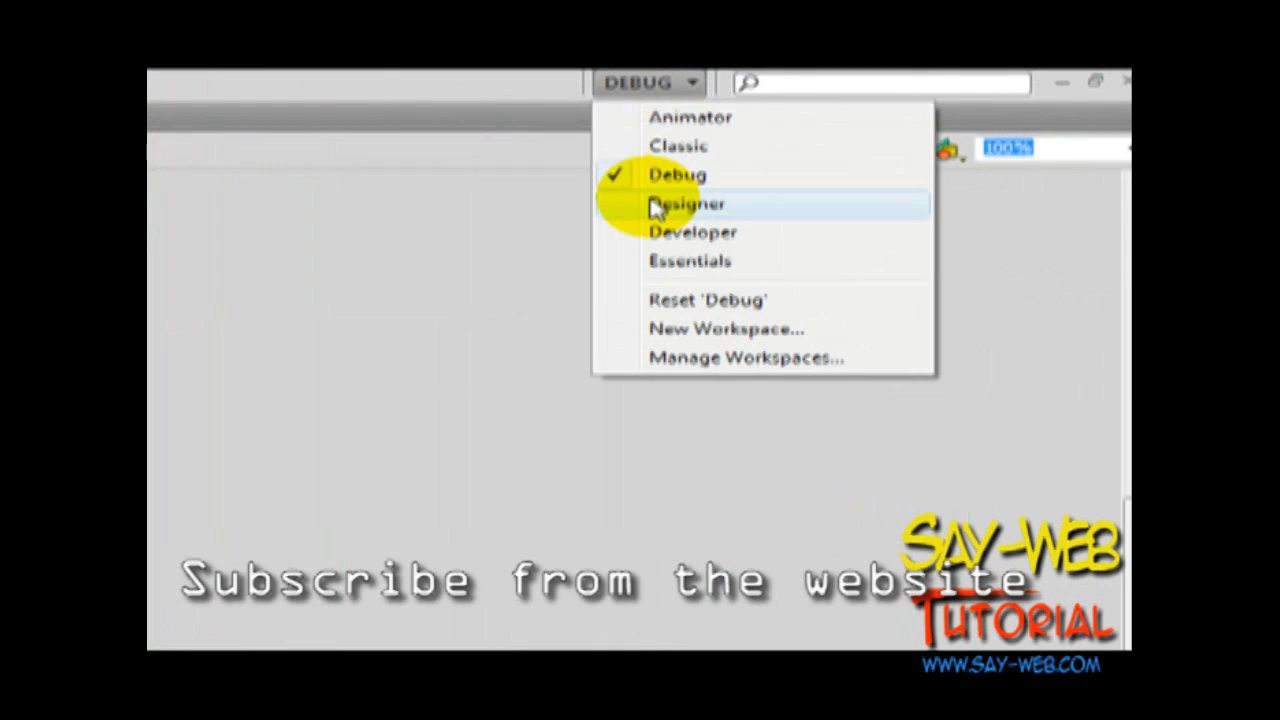
Step: Switch to the Designer workspace from the switcher
click(688, 204)
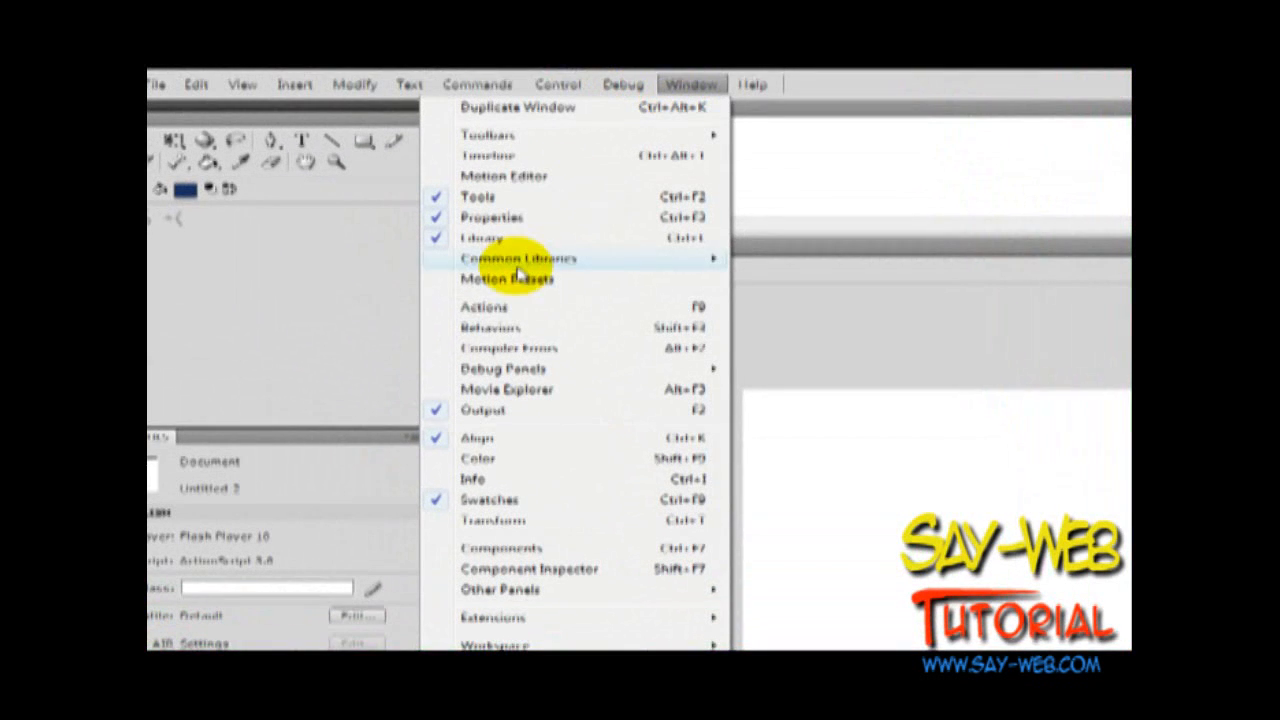
mouse_move(510, 328)
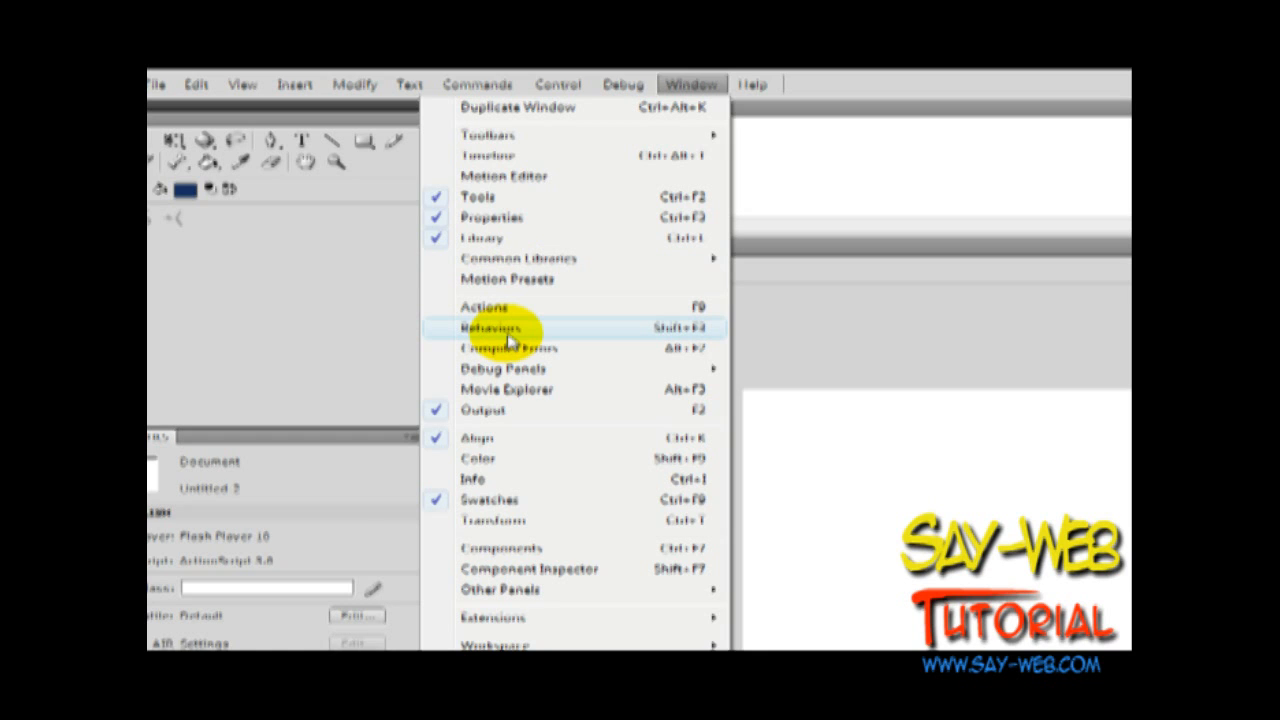
mouse_move(500, 590)
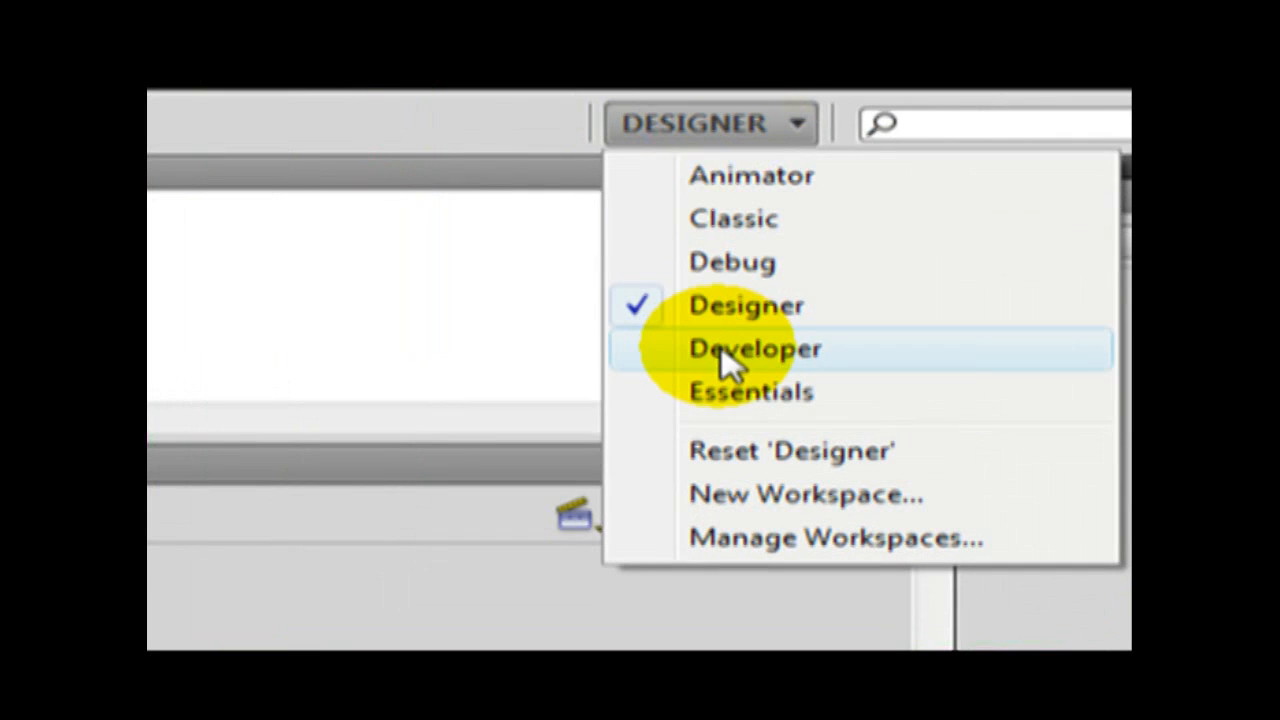
Step: Switch to the Developer workspace and add the Actions panel from the Window menu
click(752, 348)
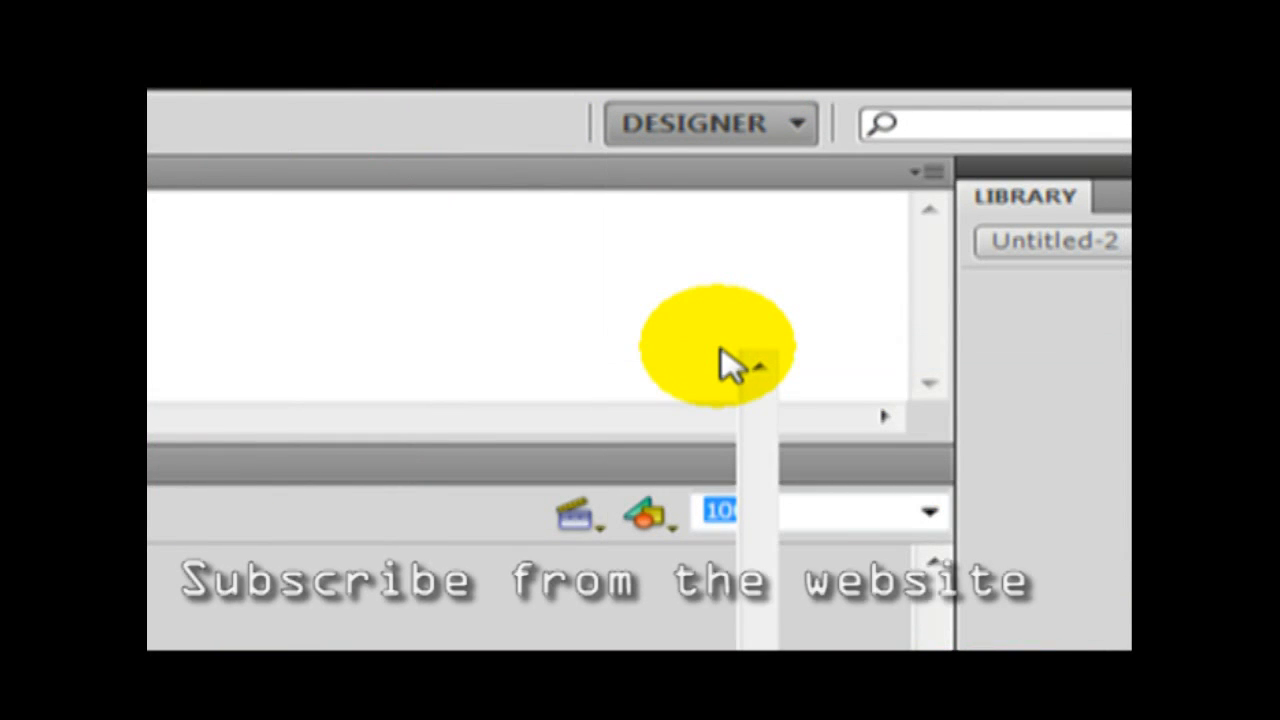
click(710, 124)
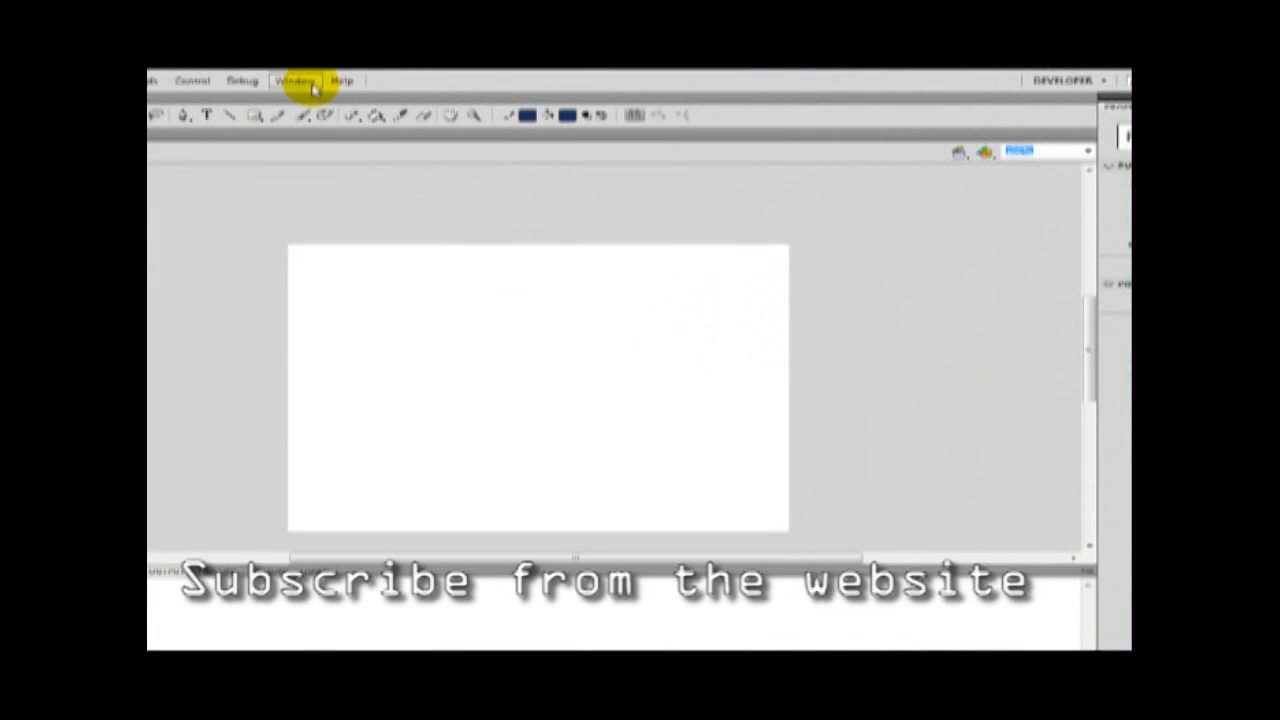
click(298, 80)
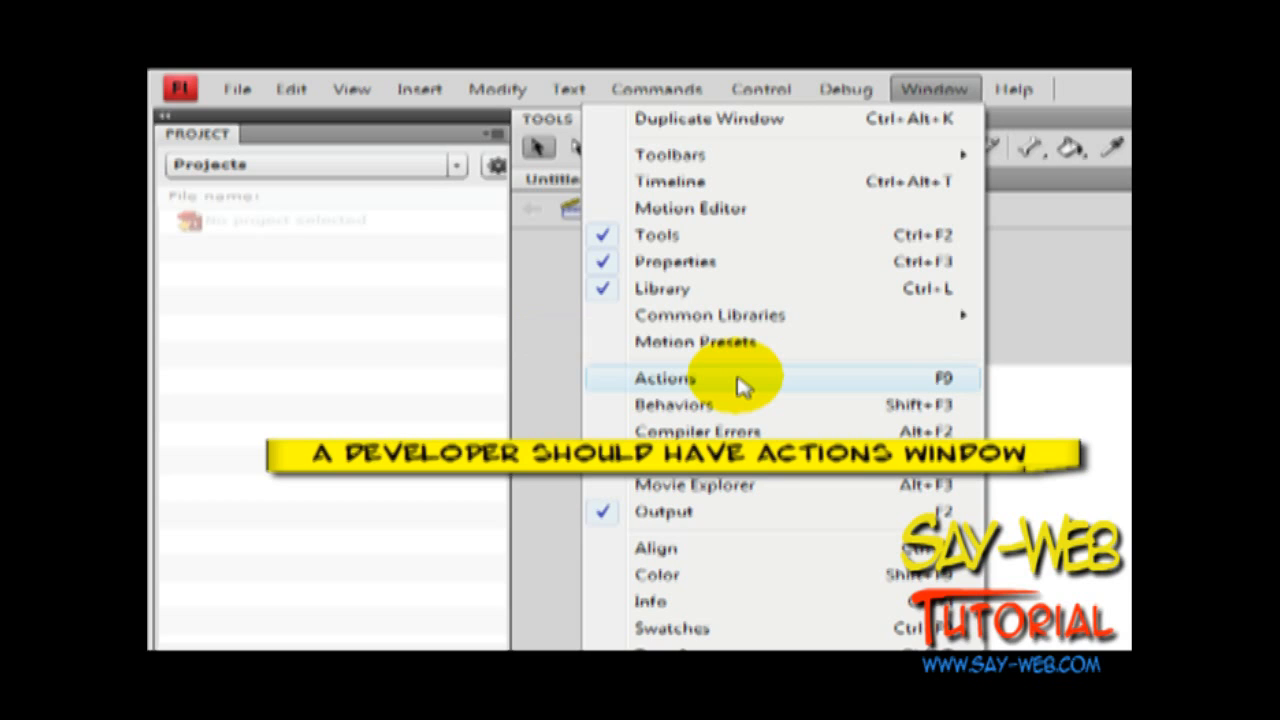
click(662, 376)
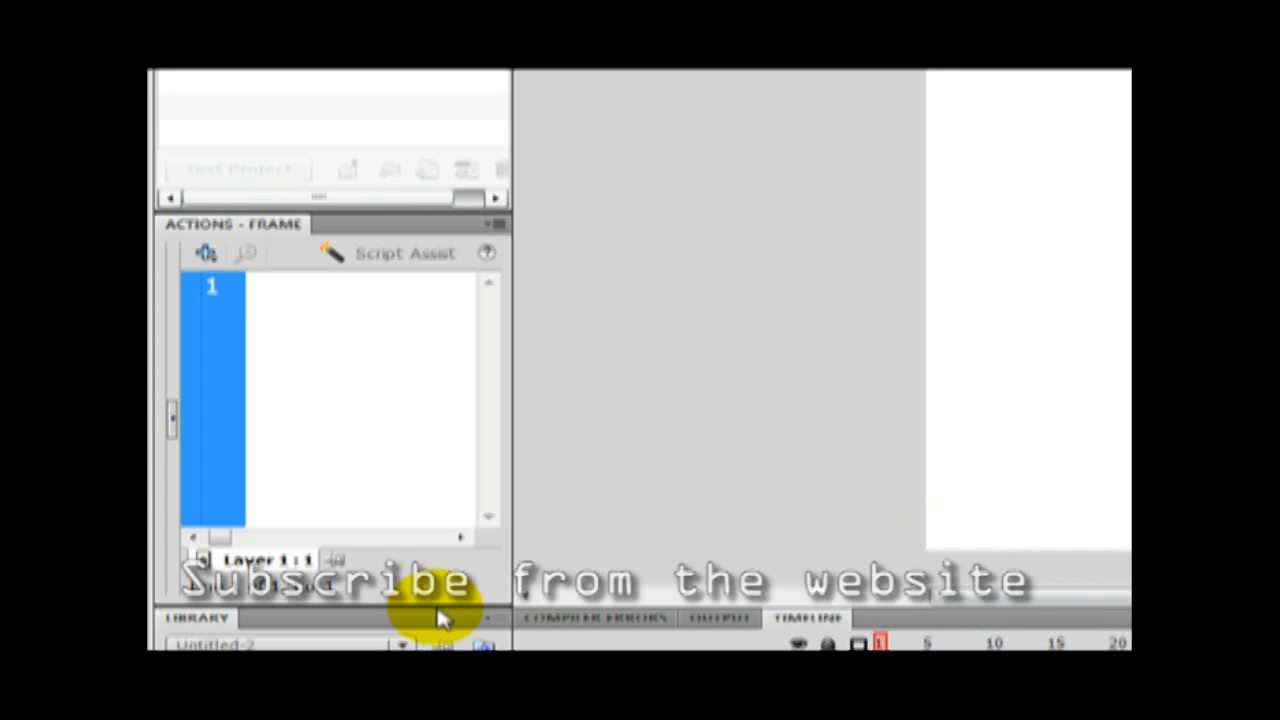
Step: Rearrange the panels and save the layout as a new workspace named Say Web
click(490, 82)
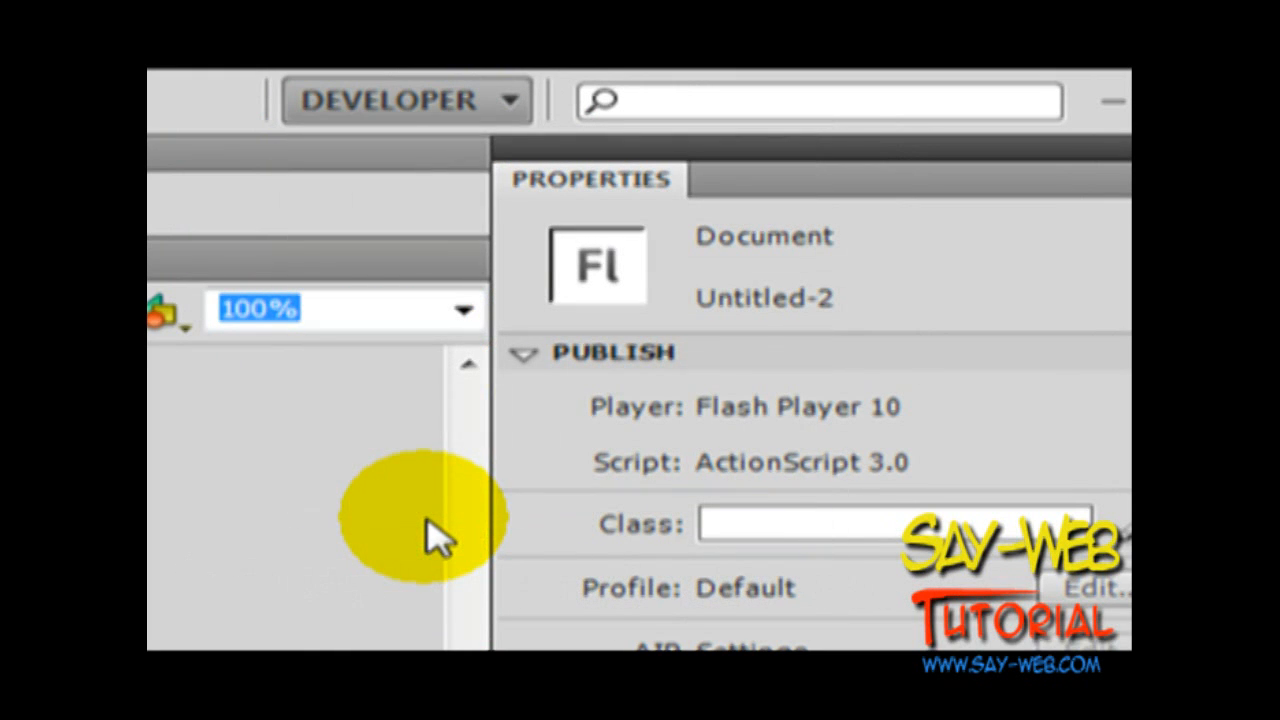
mouse_move(430, 536)
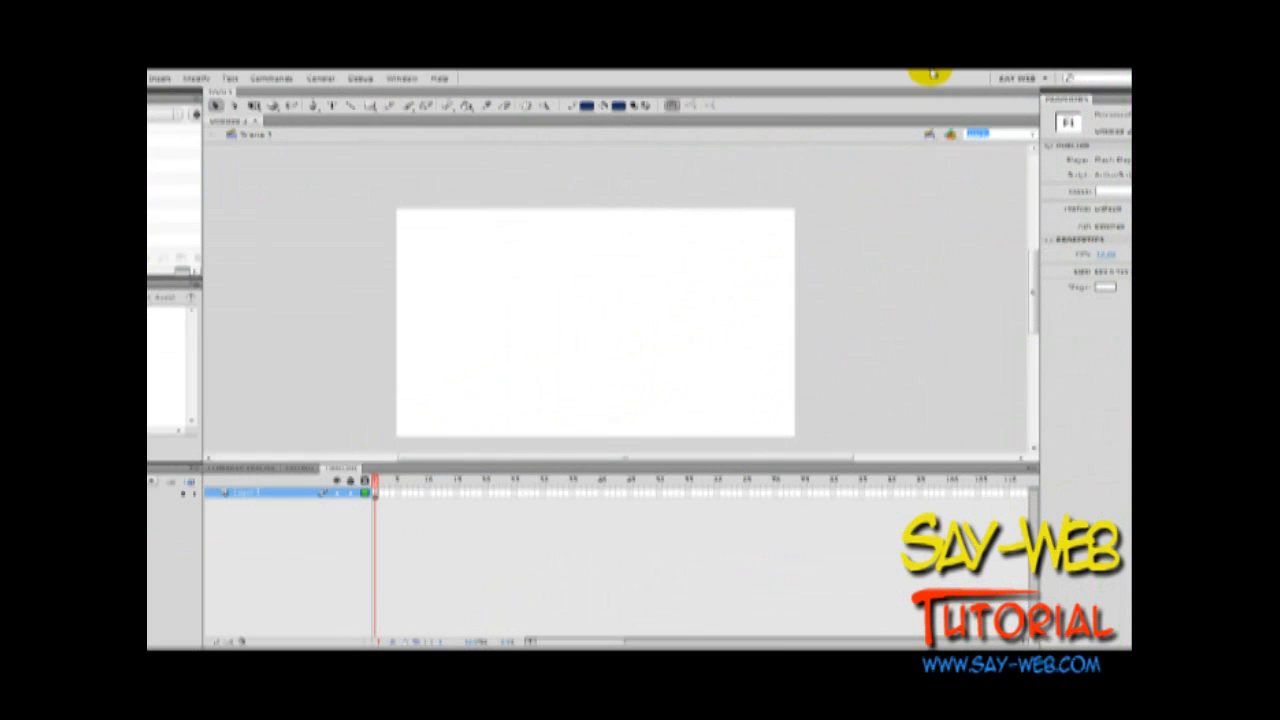
click(1020, 76)
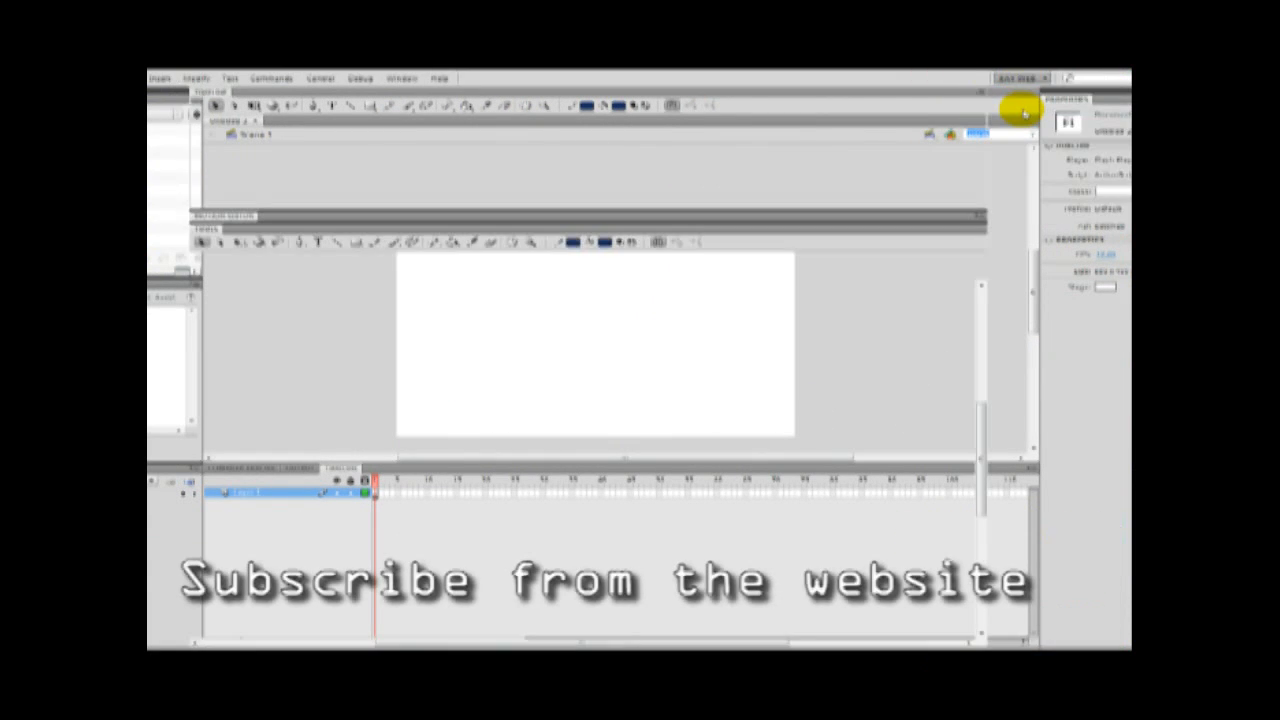
click(1012, 112)
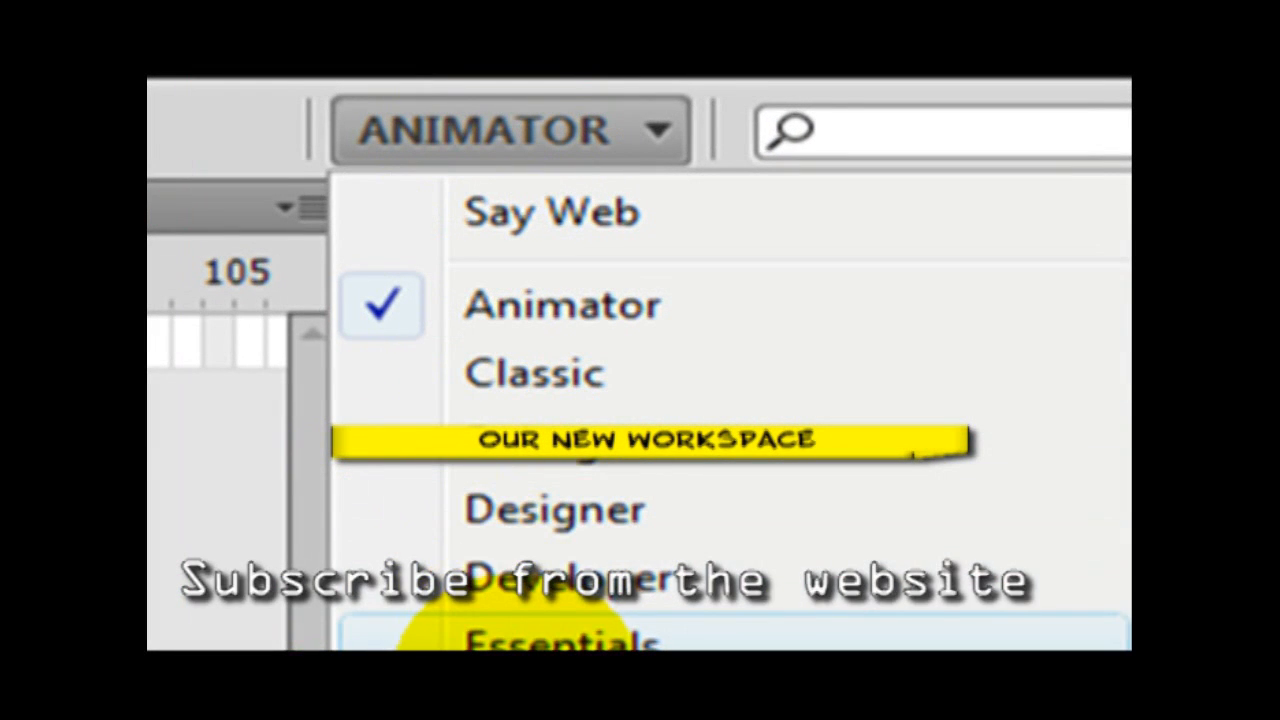
Step: Switch to the Say Web workspace, then bring up the Manage Workspaces dialog
click(562, 304)
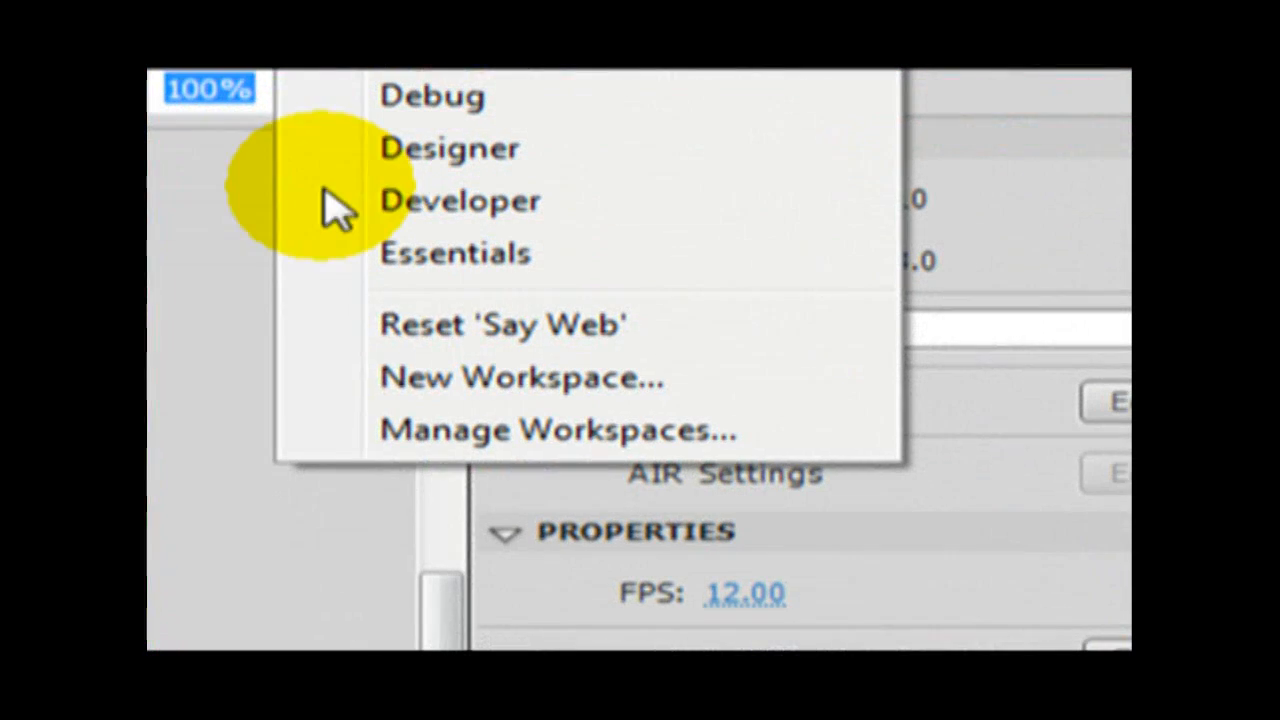
click(560, 428)
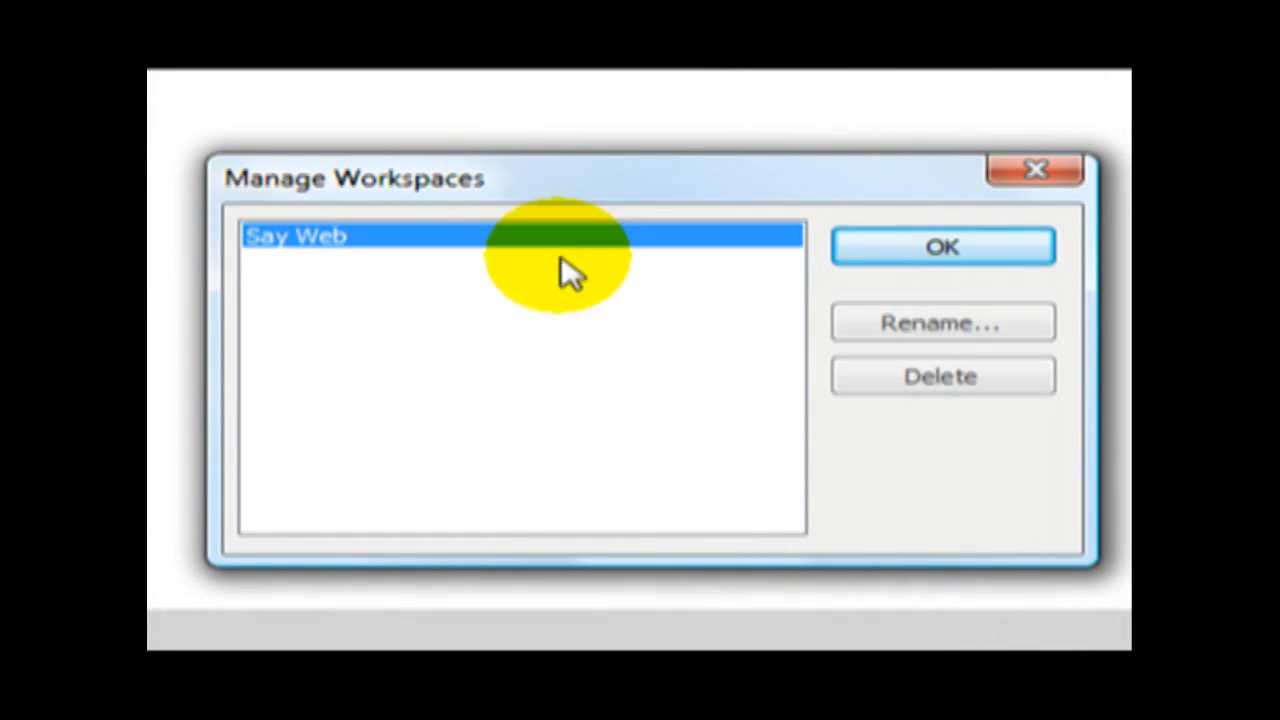
Step: Delete the Say Web workspace and confirm, leaving no custom workspaces
click(944, 376)
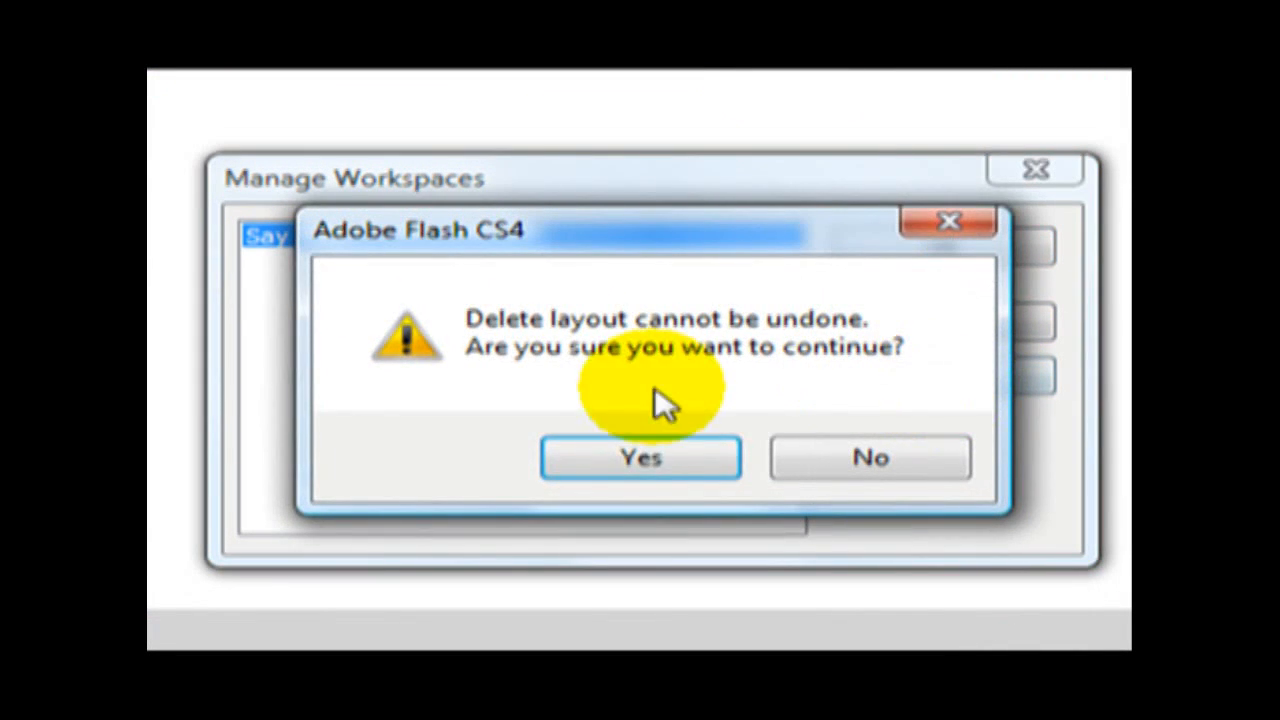
click(640, 458)
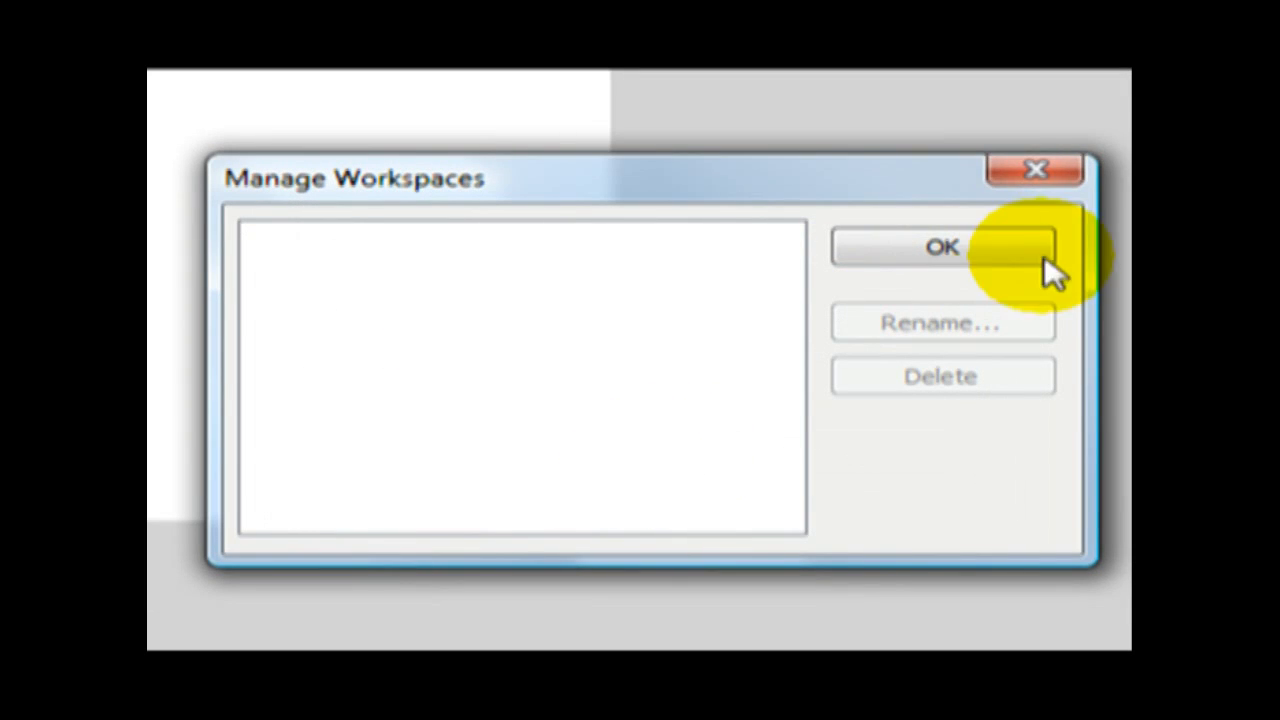